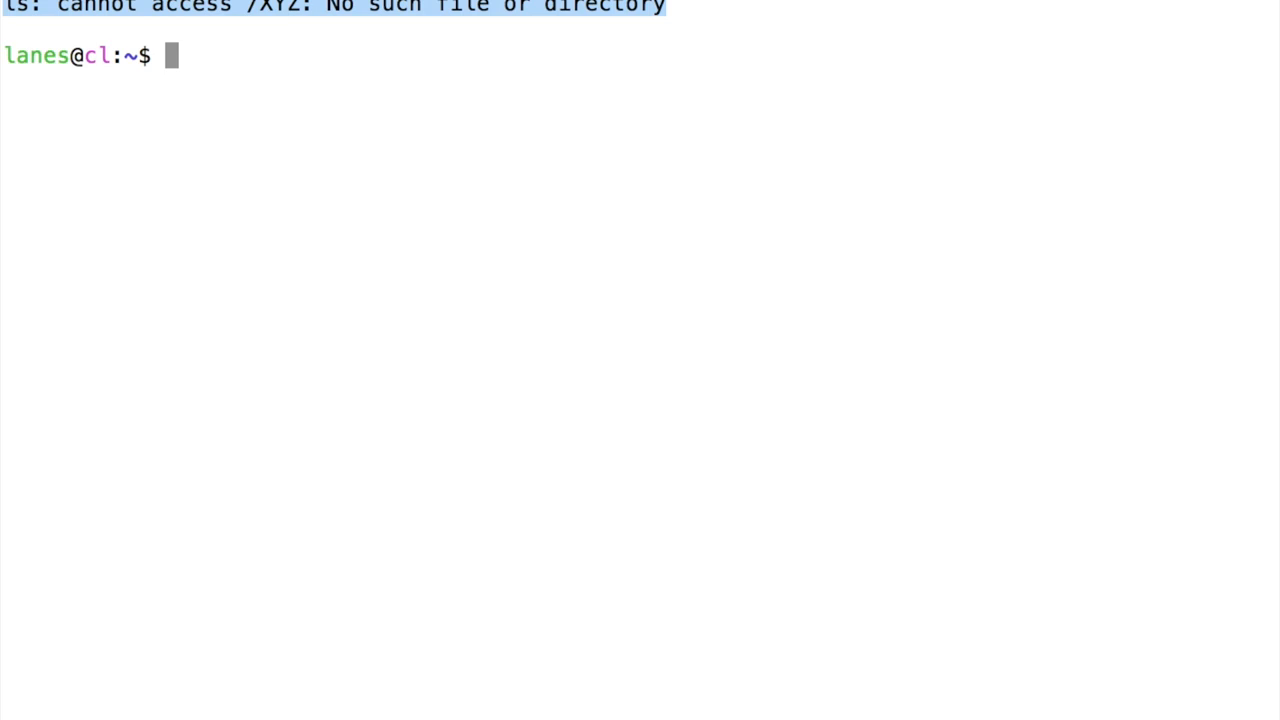
type("less foo.txt")
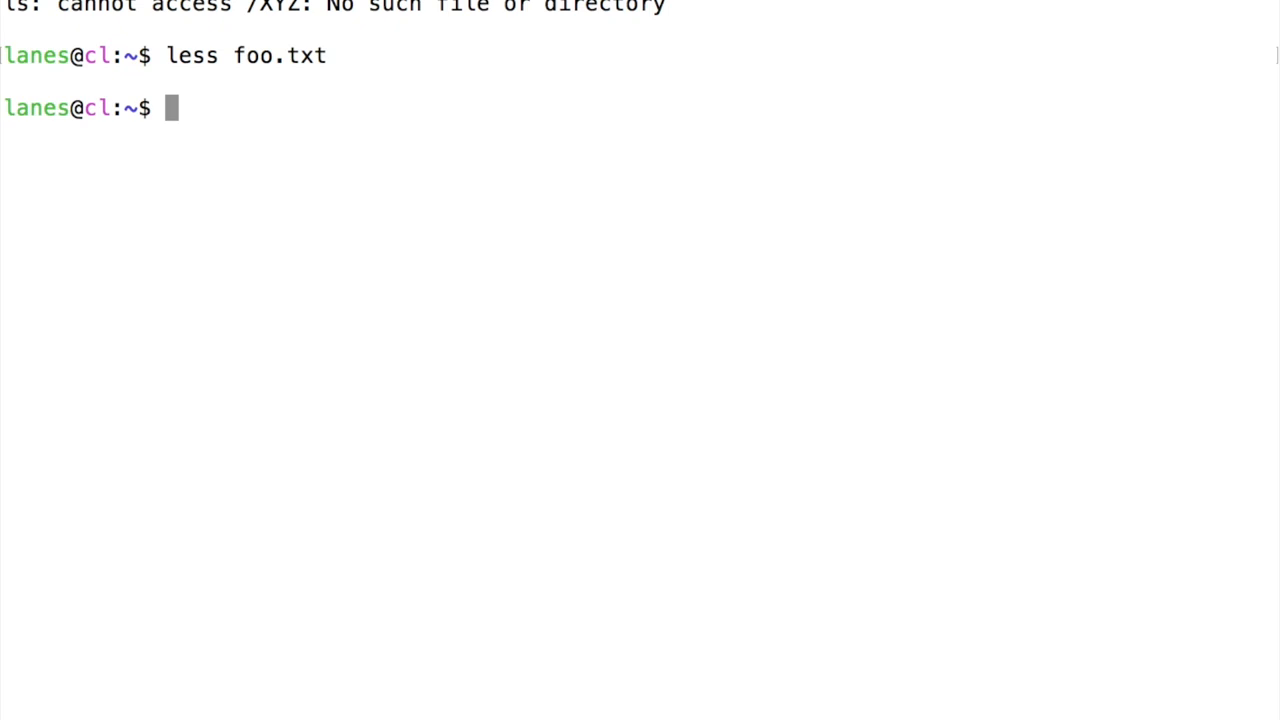
mouse_move(451, 37)
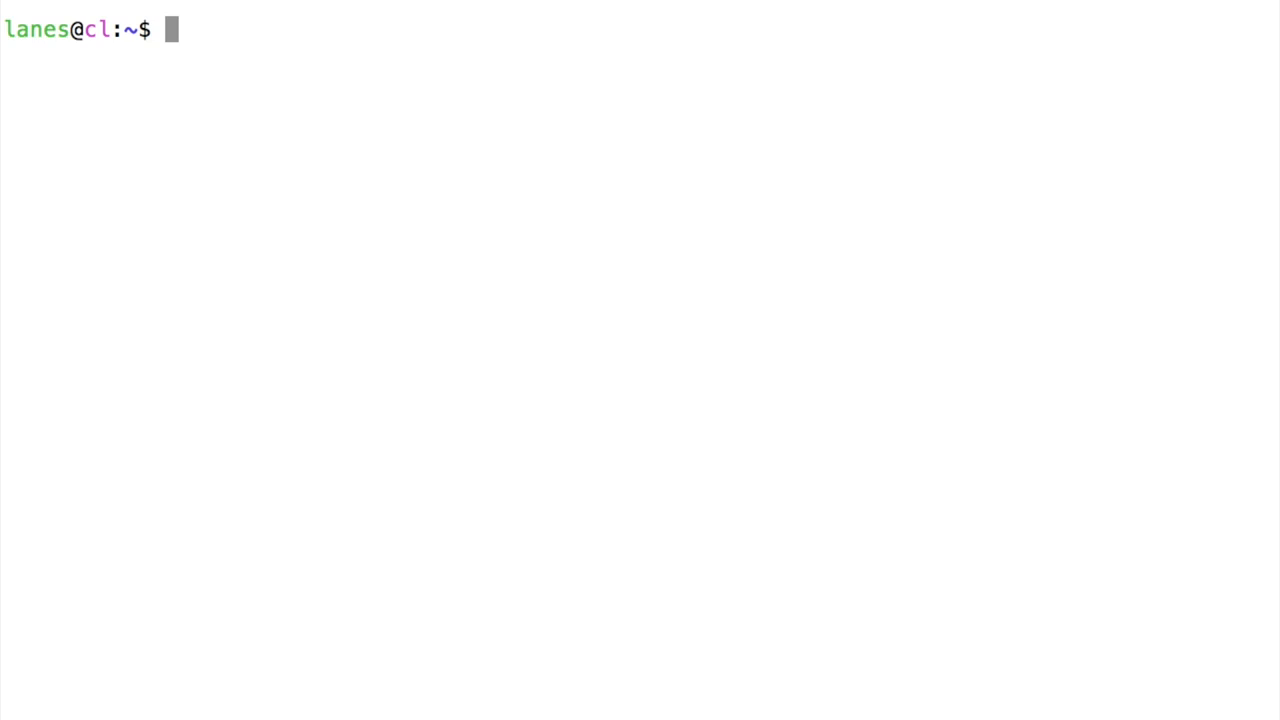
type("less foo.tx")
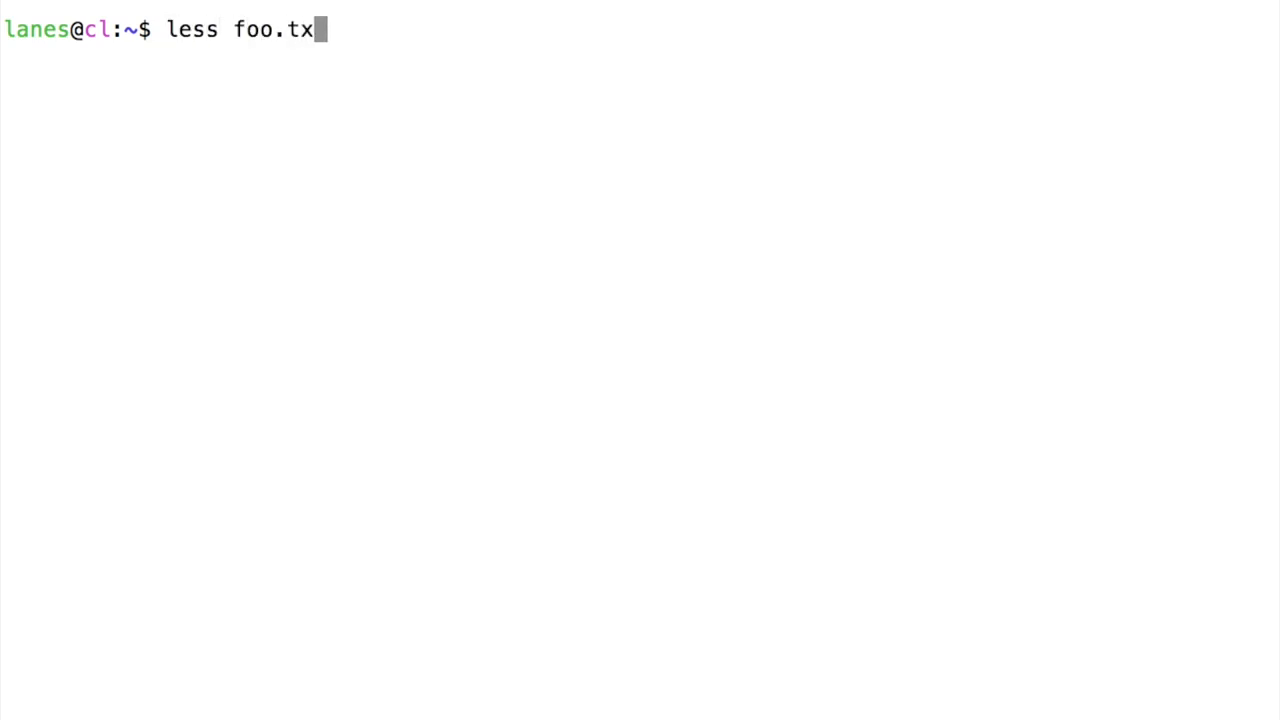